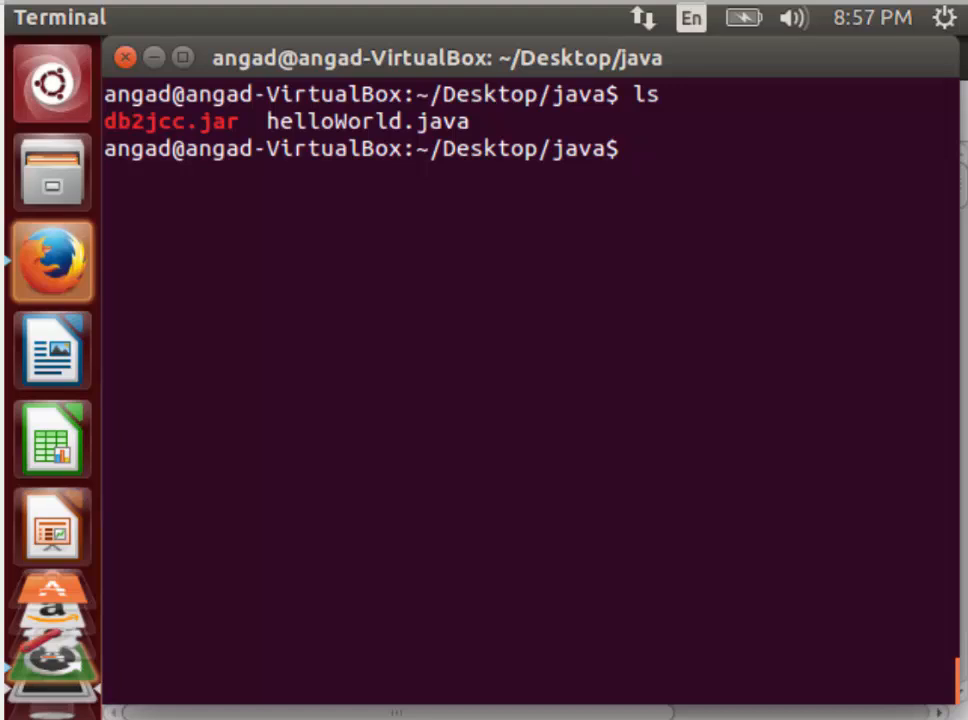
# Compile helloWorld.java using 'javac -cp db2jcc.jar: helloWorld.java'
pyautogui.write('javac')
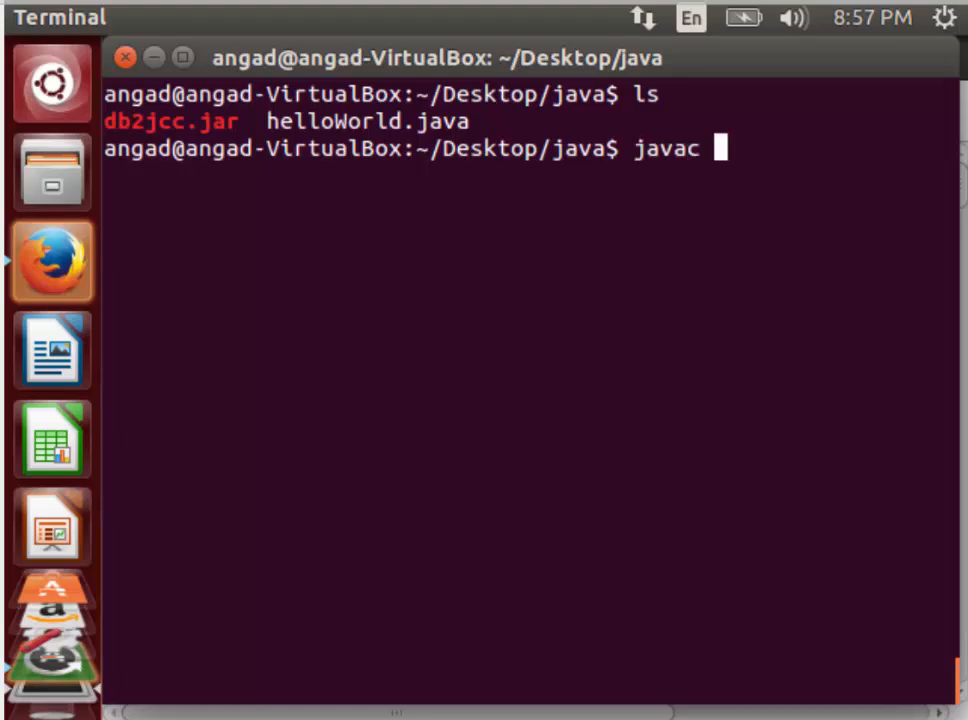
pyautogui.write('-cp')
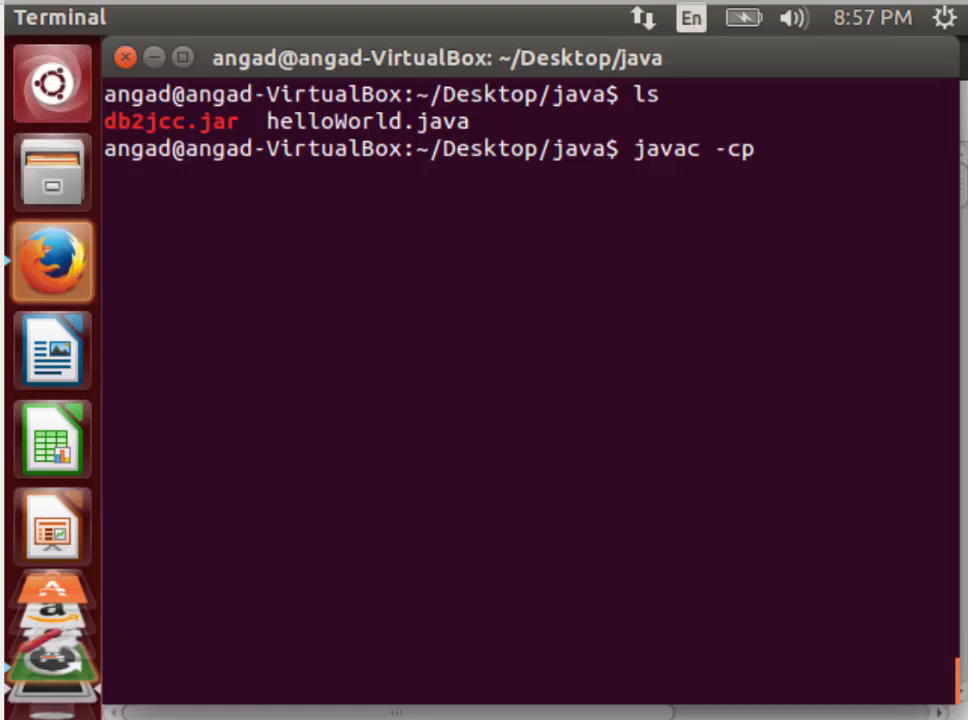
pyautogui.write('db2jcc.')
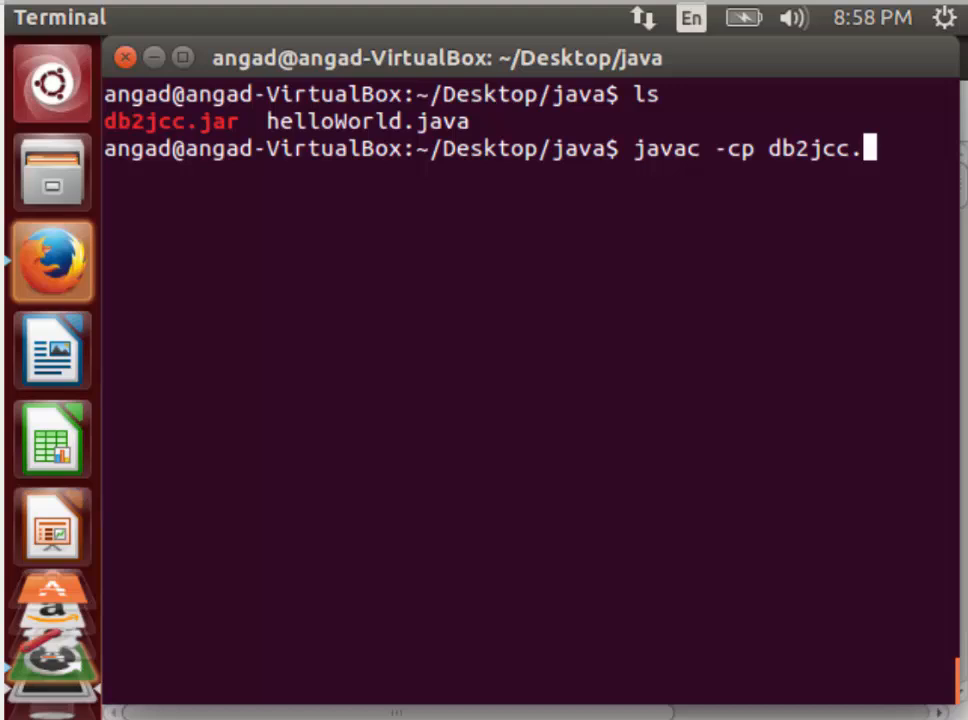
pyautogui.write('jar')
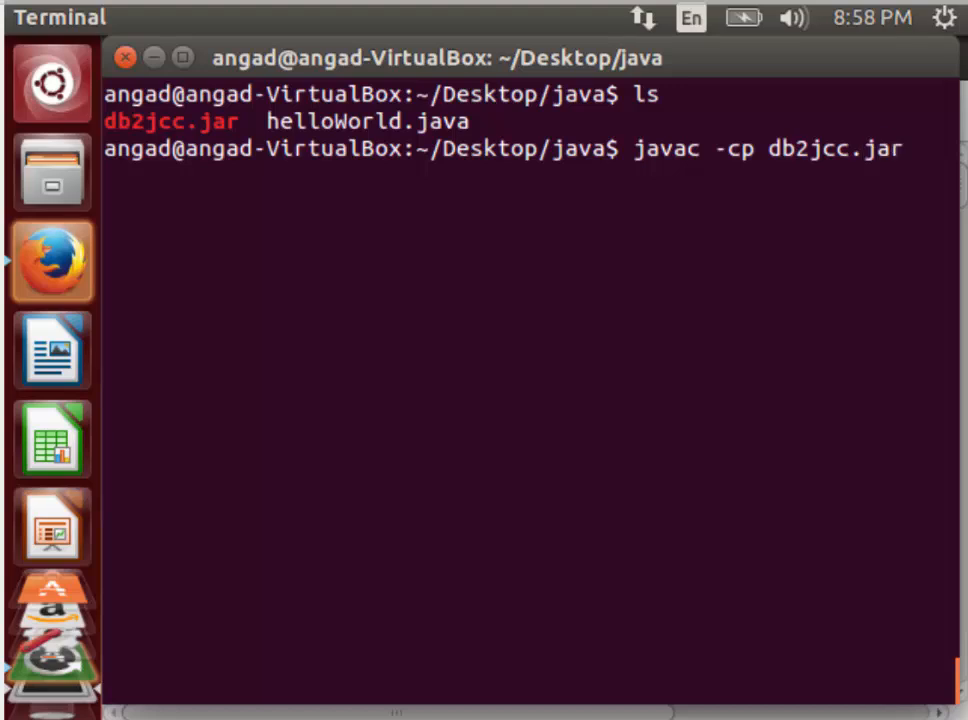
pyautogui.write(':')
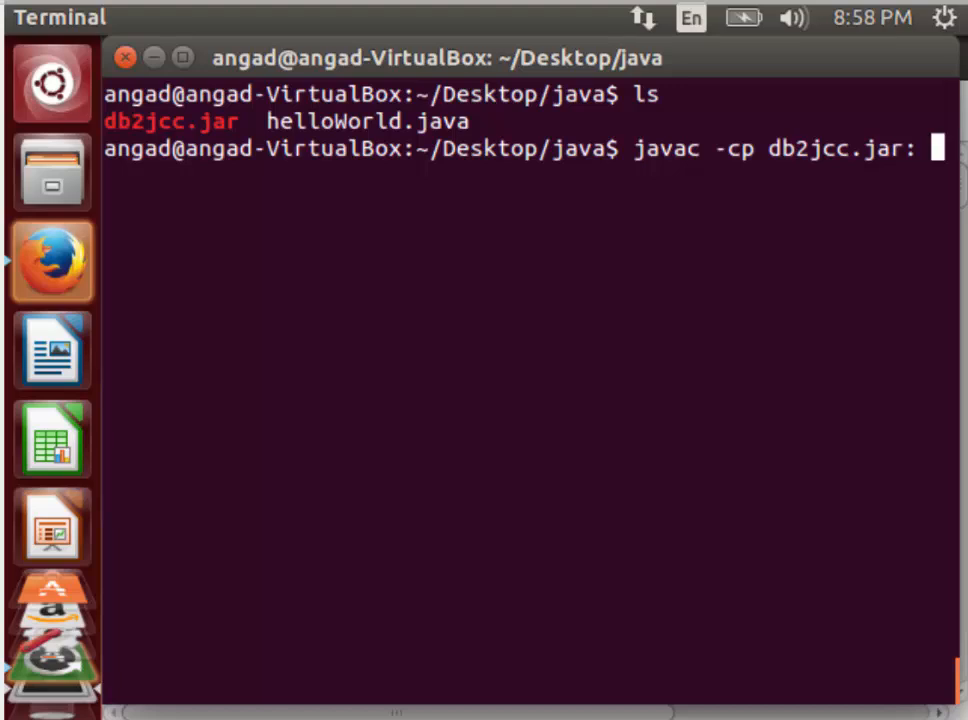
pyautogui.write('helloW')
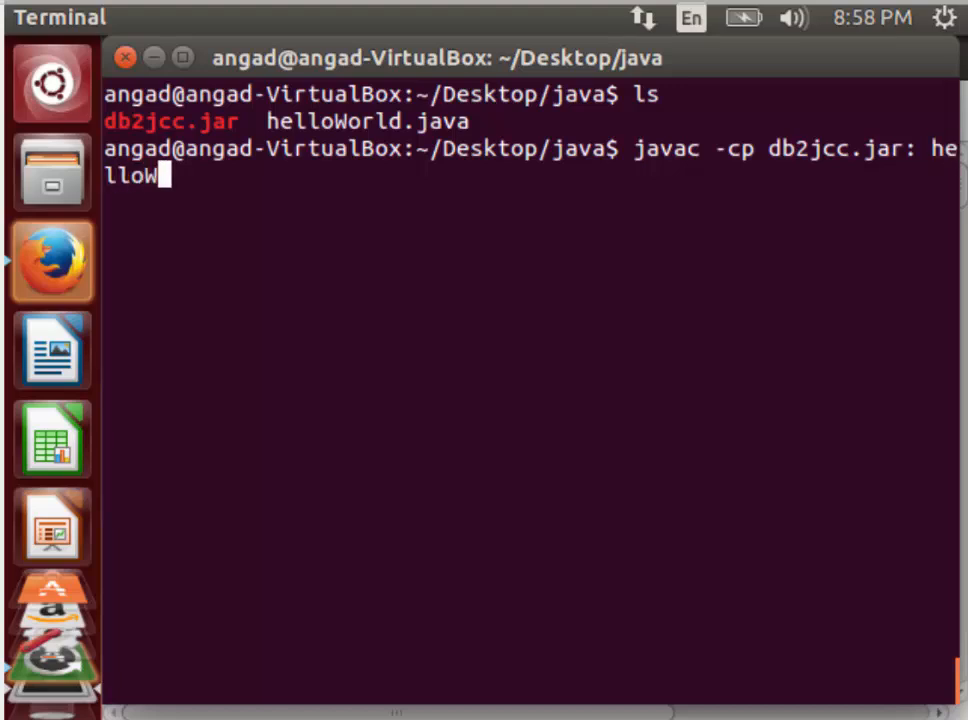
pyautogui.write('orld.')
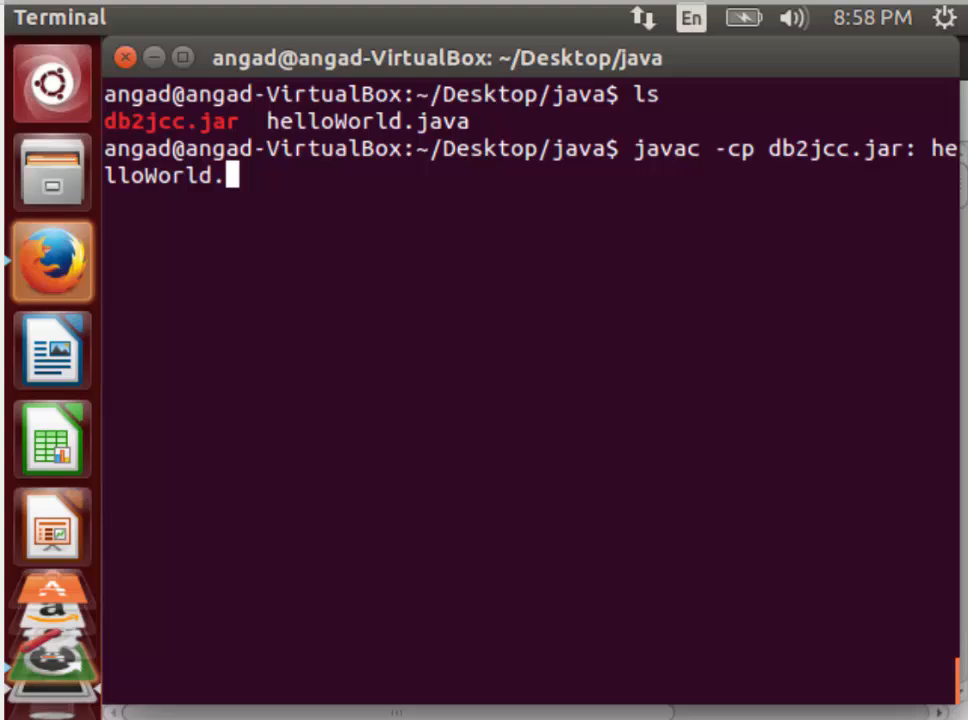
pyautogui.write('java')
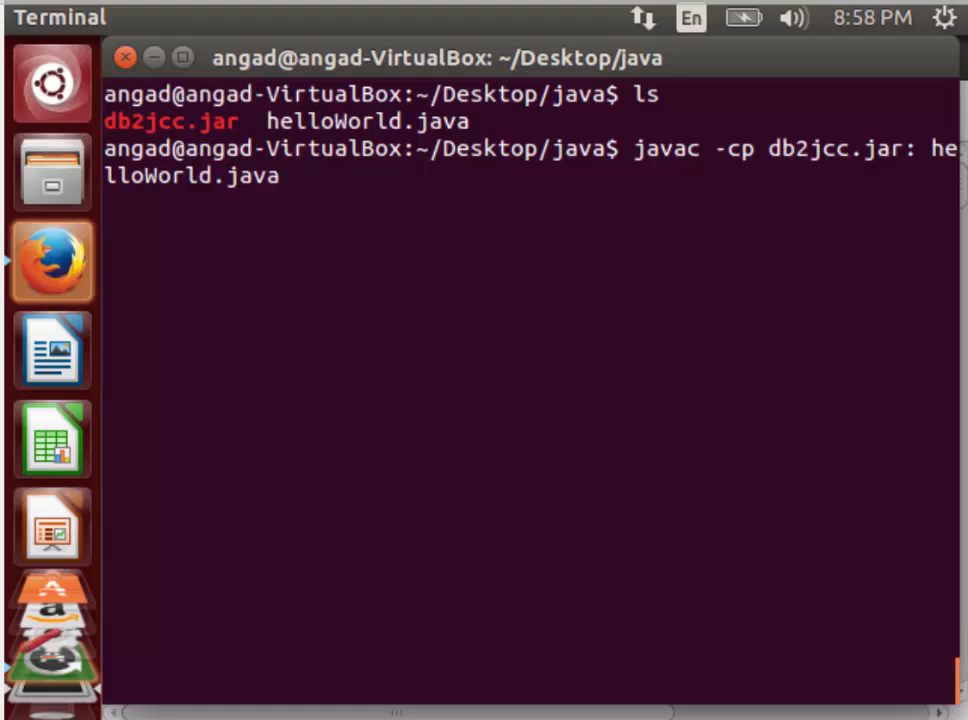
pyautogui.press('Return')
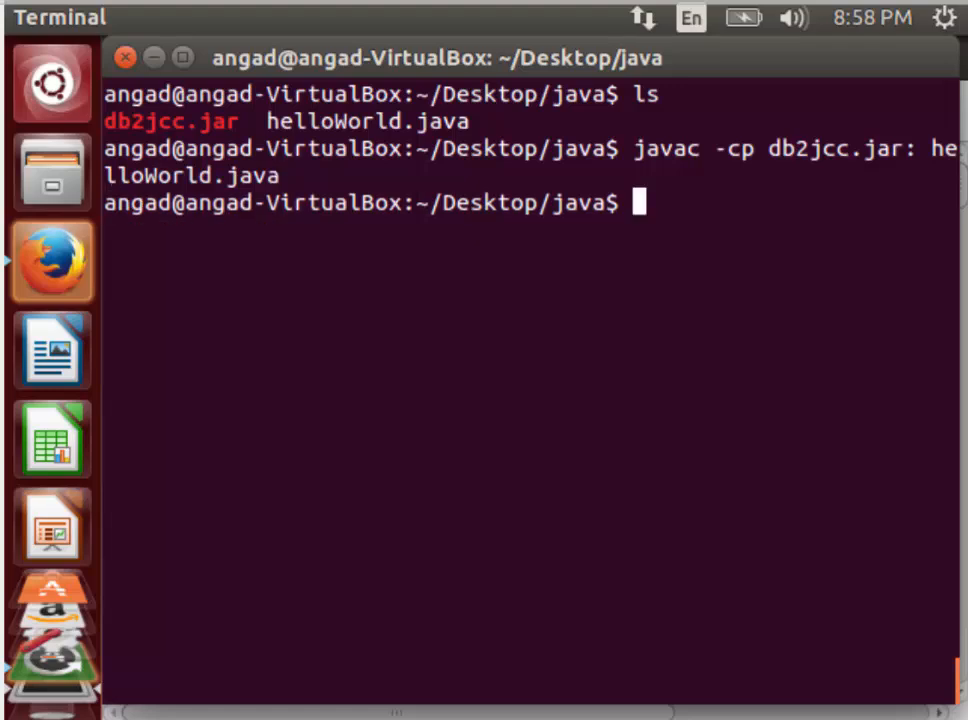
# Type the run command 'java -cp db2jcc.jar: helloWorl' at the prompt without executing it
pyautogui.write('java')
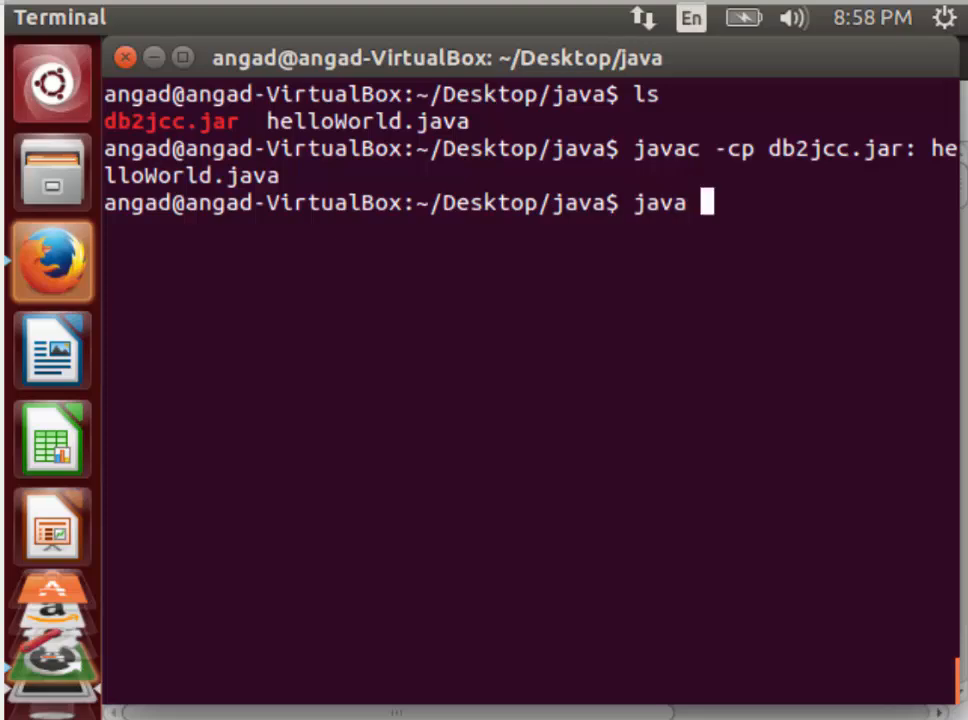
pyautogui.write('-cp')
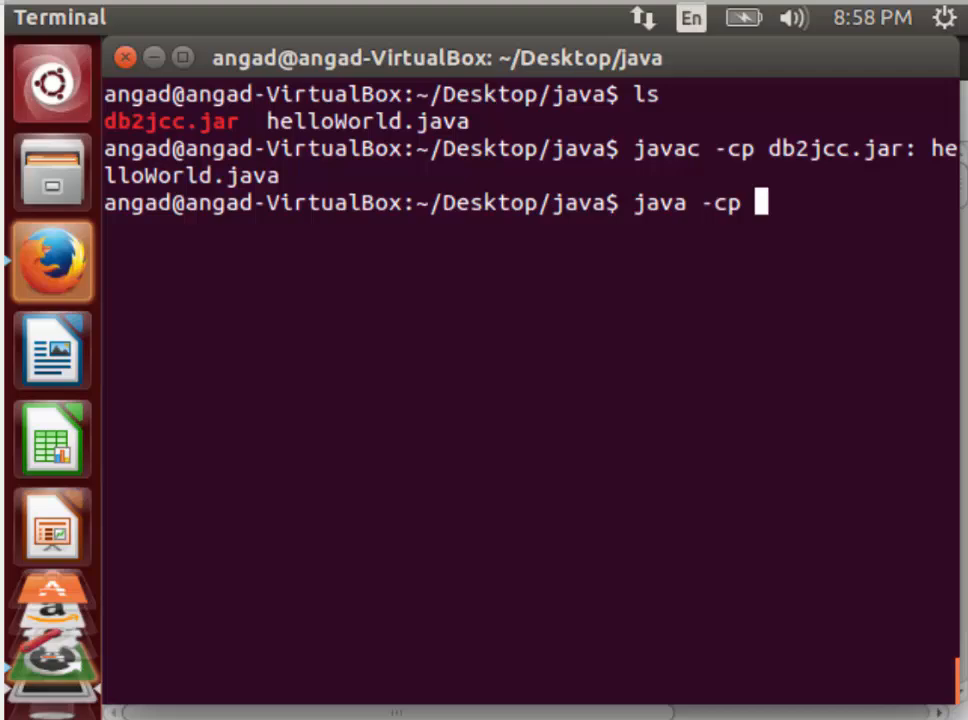
pyautogui.write('db')
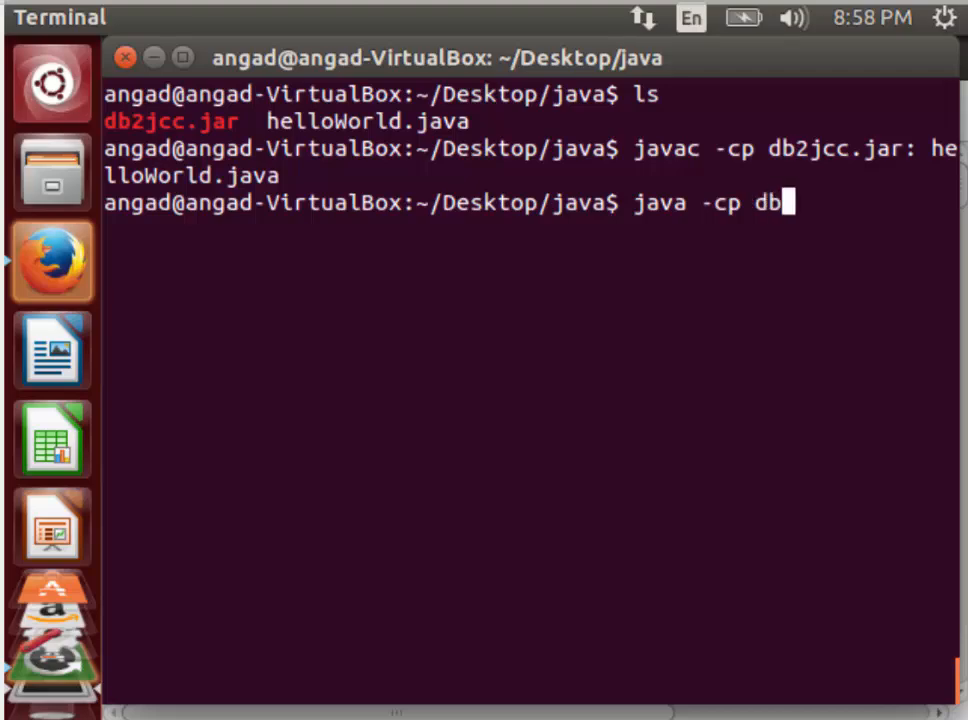
pyautogui.write('2jcc')
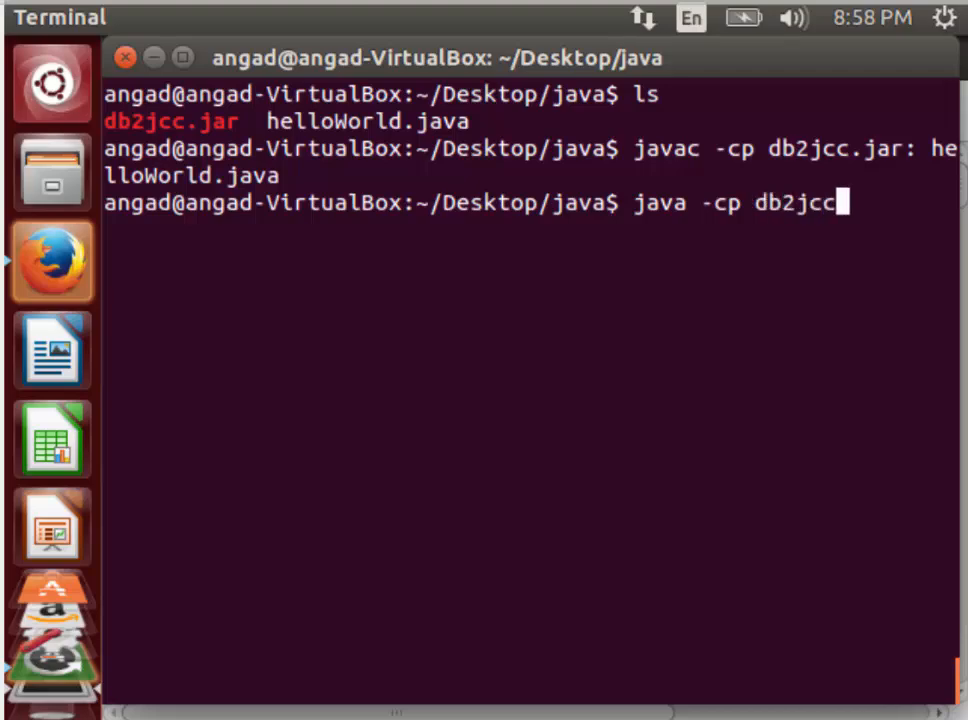
pyautogui.write('.jar')
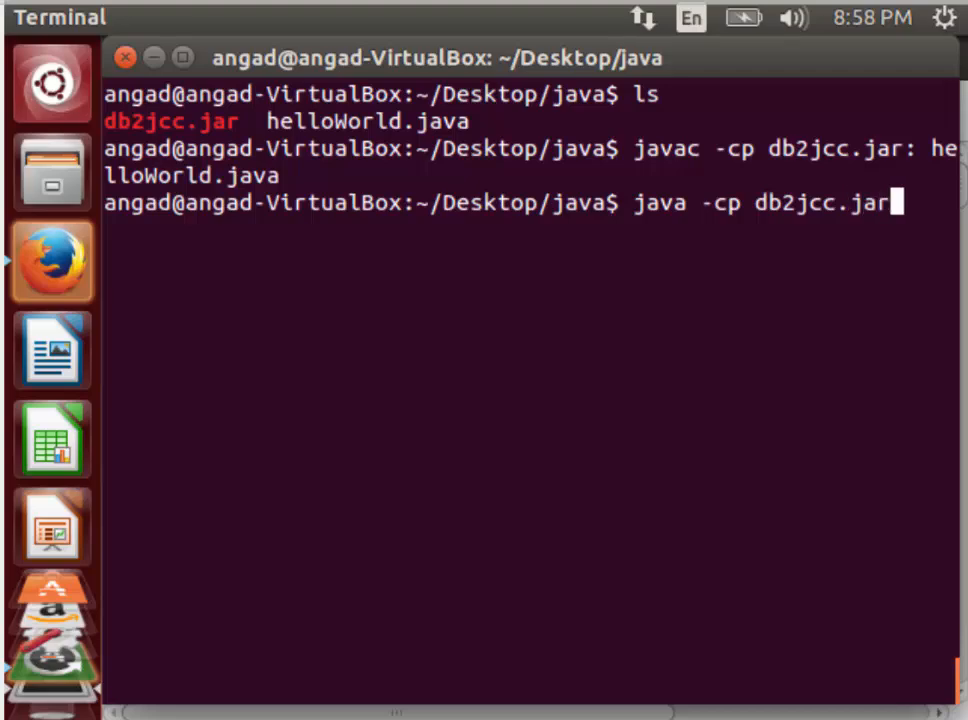
pyautogui.write(': hel')
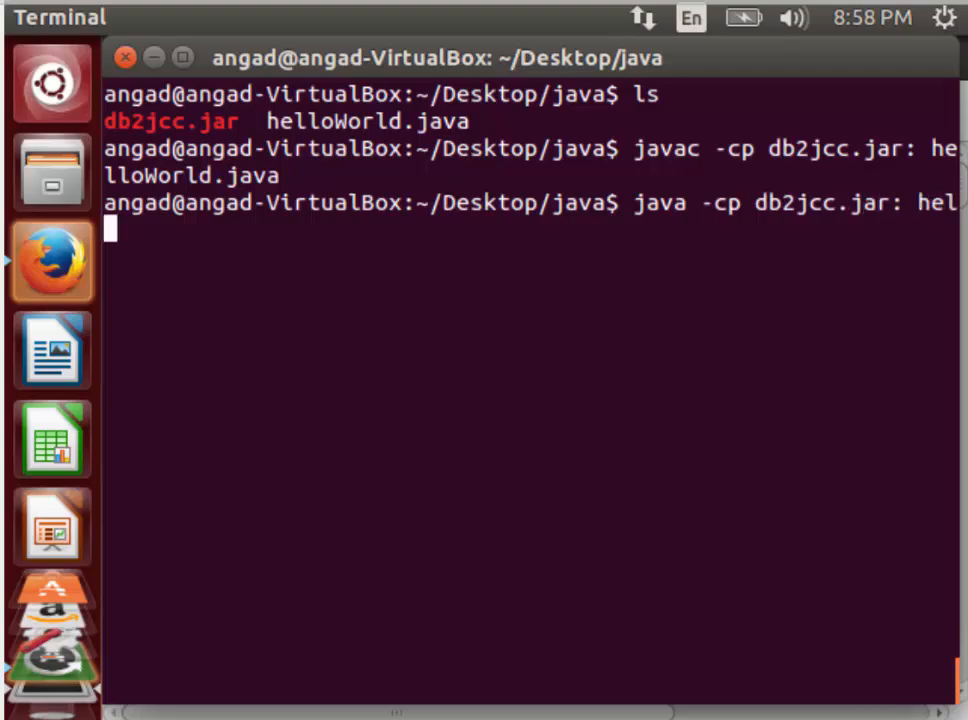
pyautogui.write('loWorl')
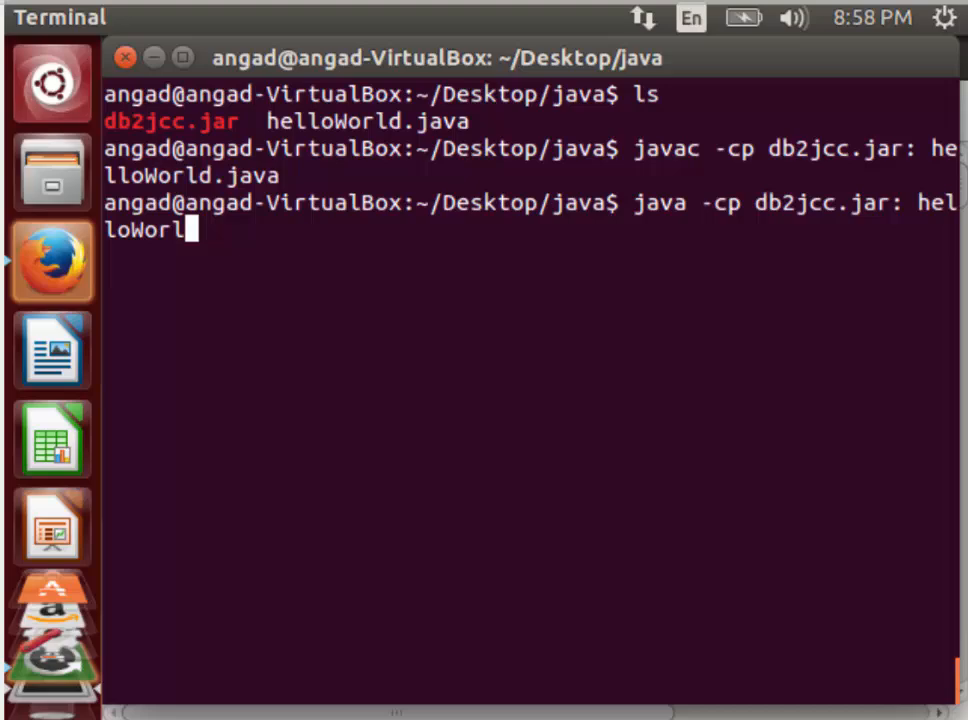